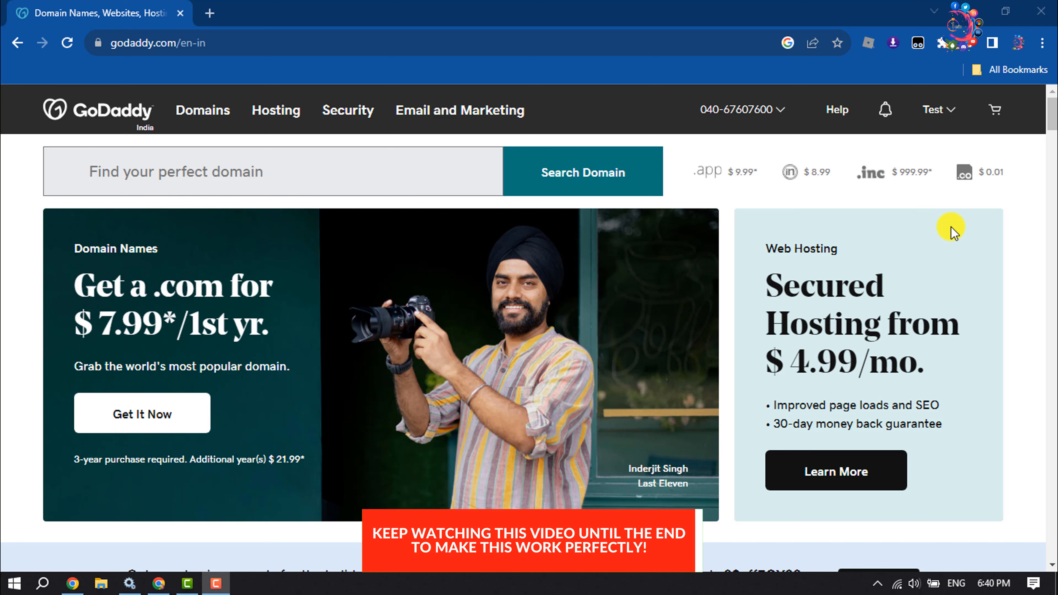
mouse_move(940, 231)
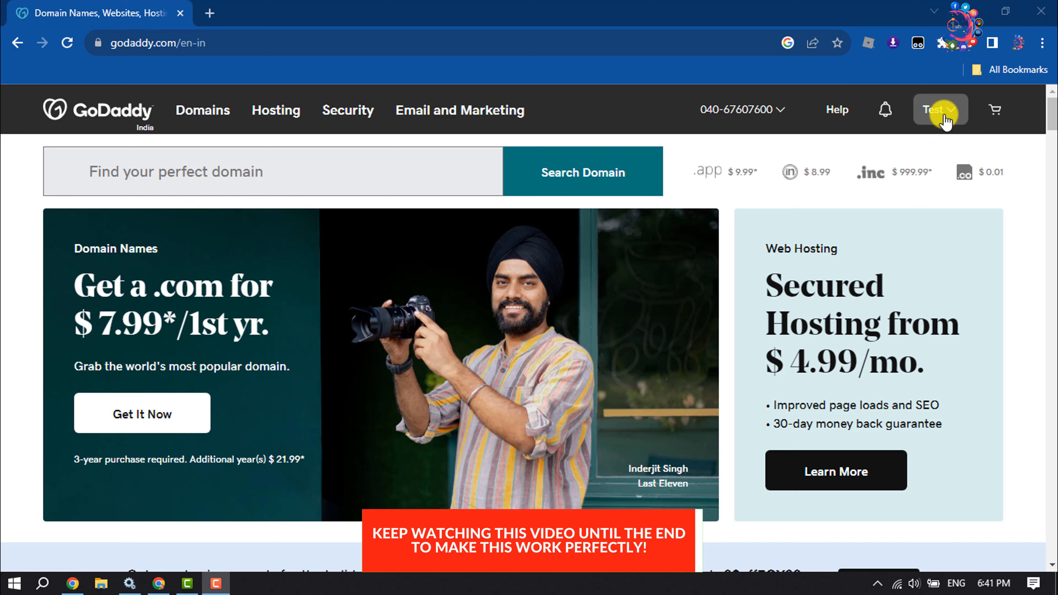
- Go to My Products from the GoDaddy account menu
left_click(940, 109)
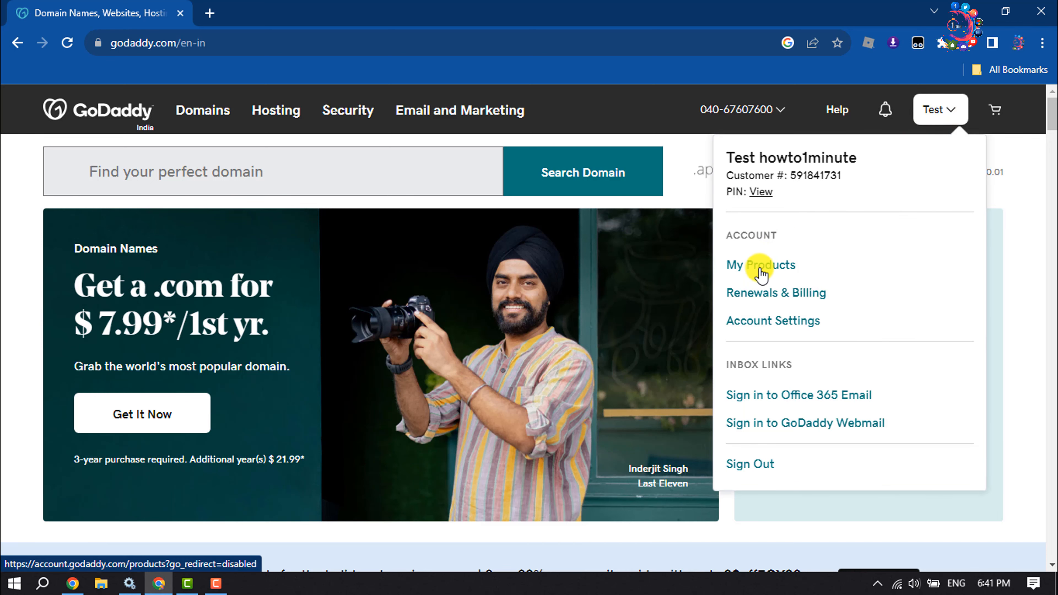
left_click(759, 265)
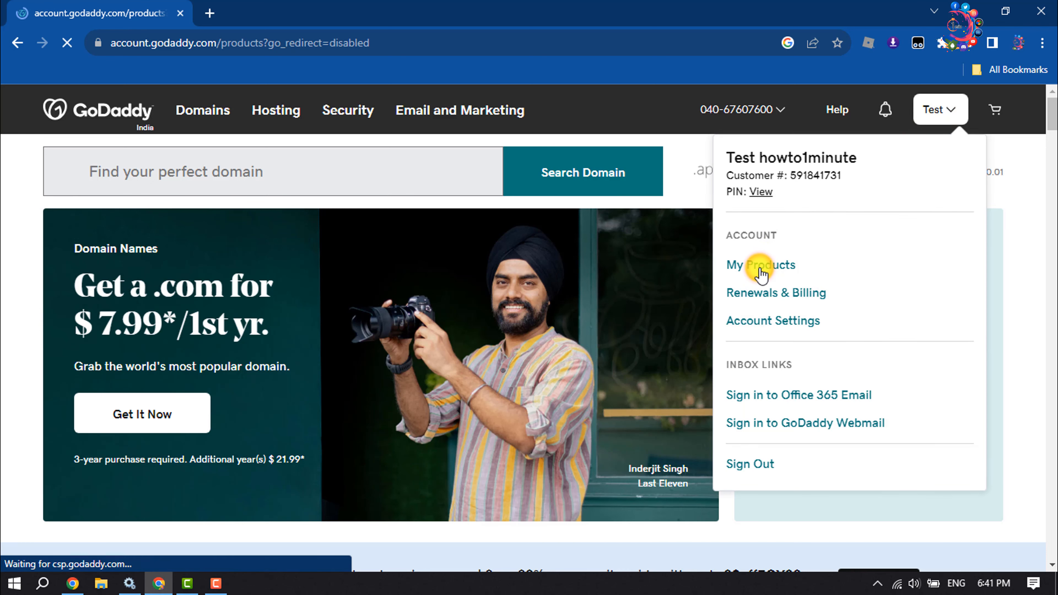
- Manage the Economy Linux Hosting with cPanel plan from the products list
left_click(759, 265)
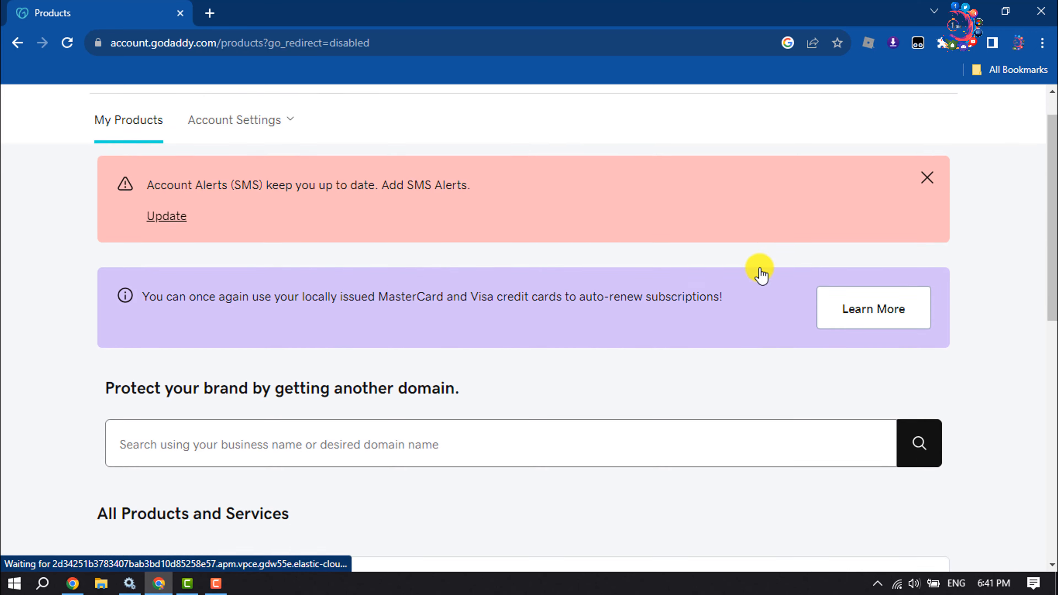
scroll("down", 3)
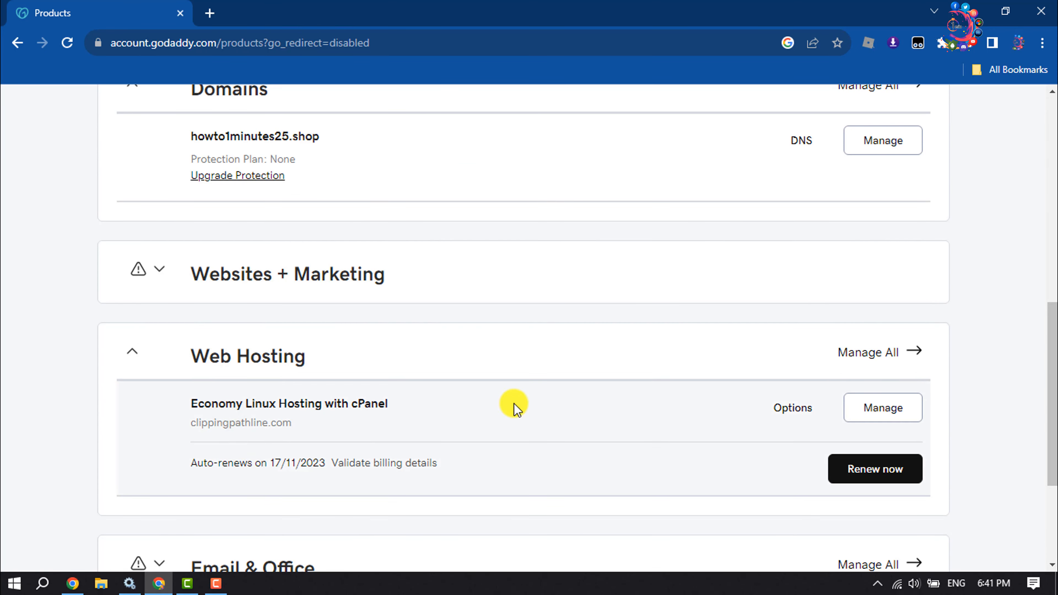
mouse_move(411, 409)
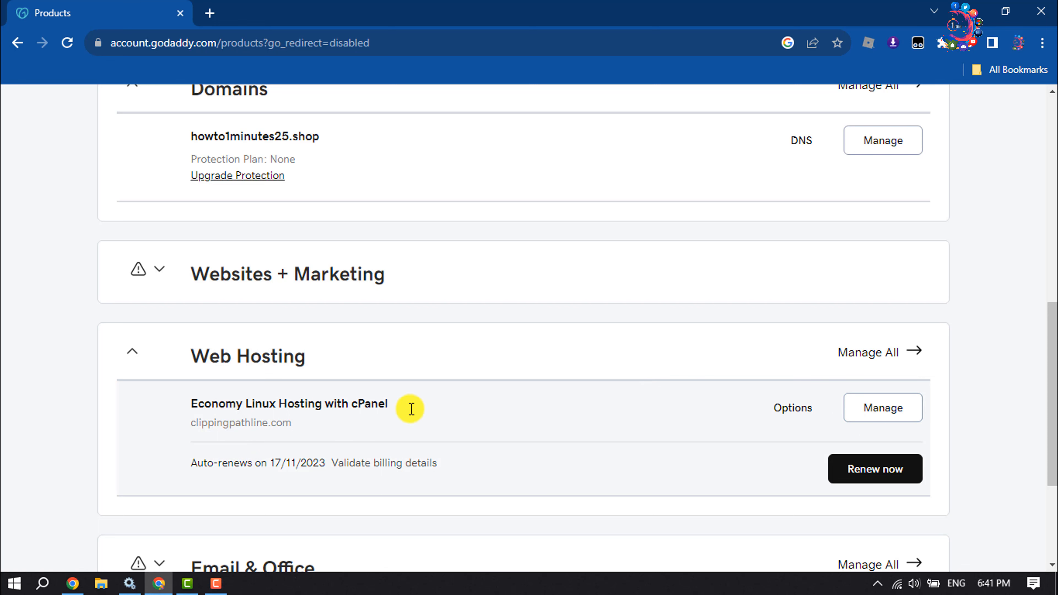
left_click(883, 408)
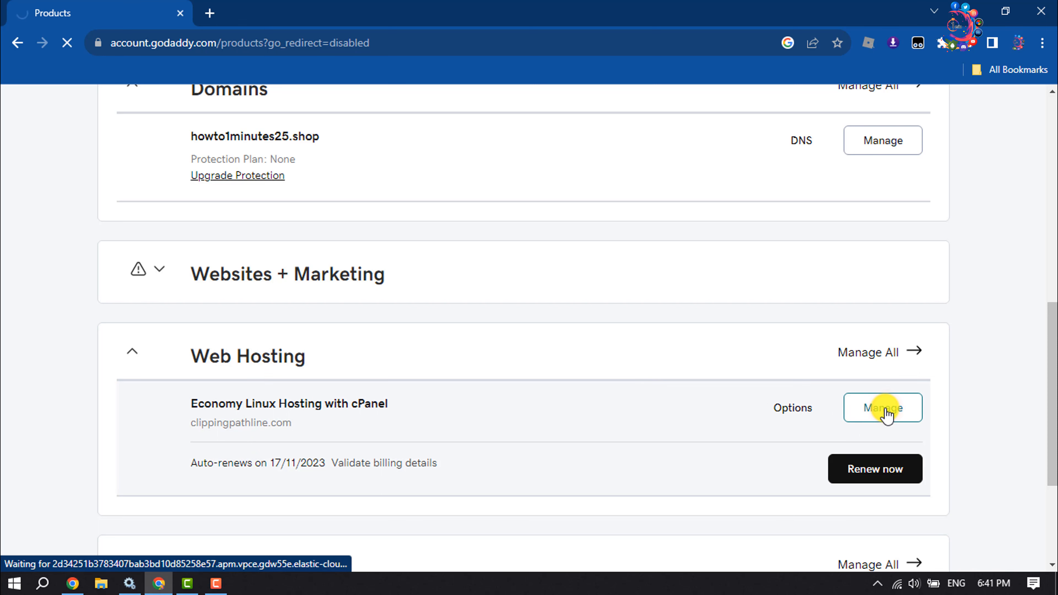
- Launch cPanel Admin for clippingpathline.com from the hosting dashboard
left_click(883, 407)
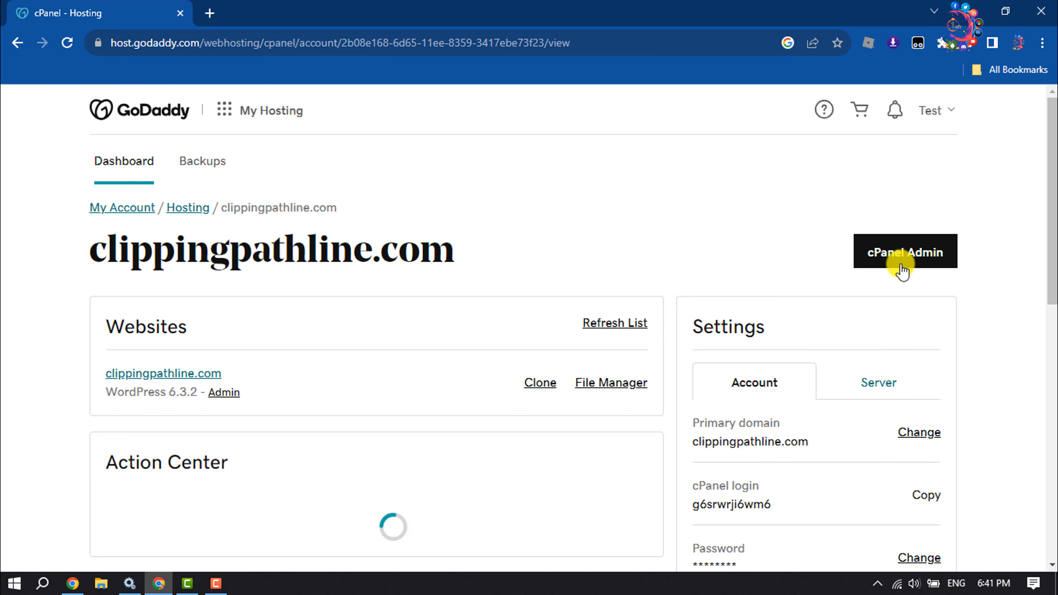
left_click(905, 253)
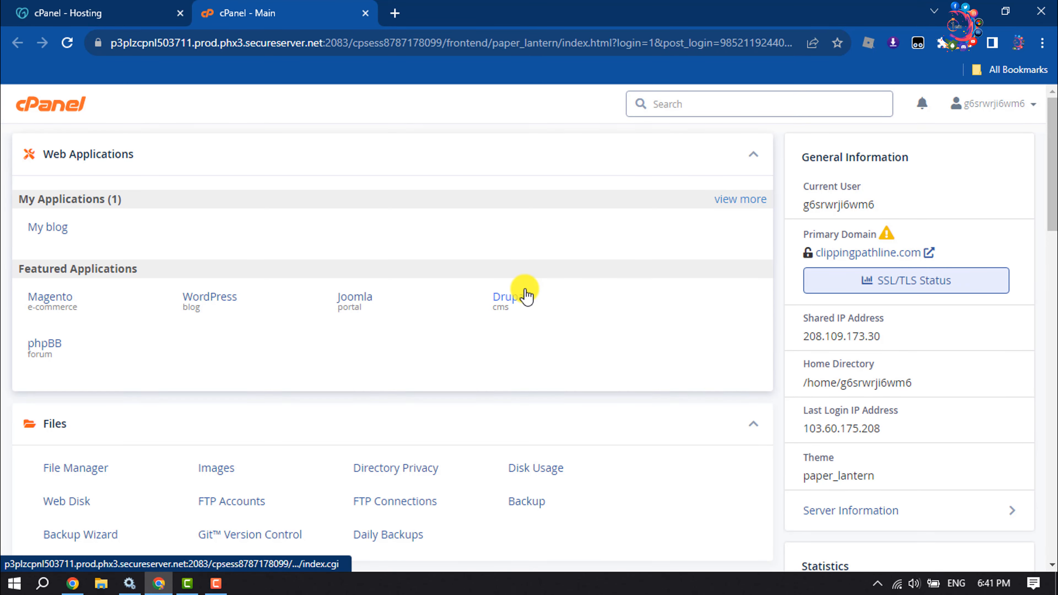
- Start the File Manager from cPanel's Files section, showing public_html
scroll("down", 3)
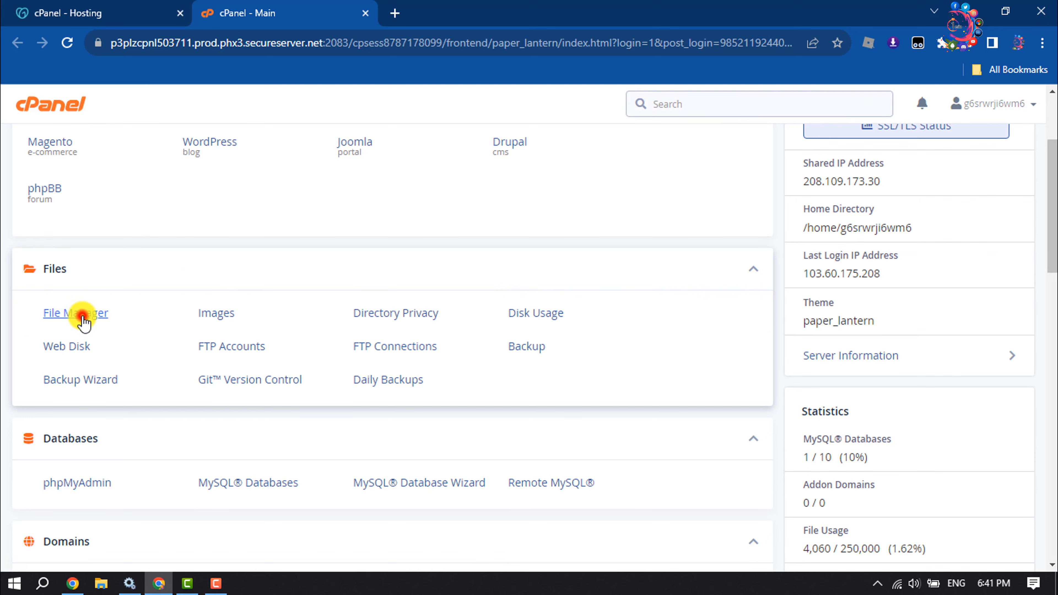
left_click(81, 315)
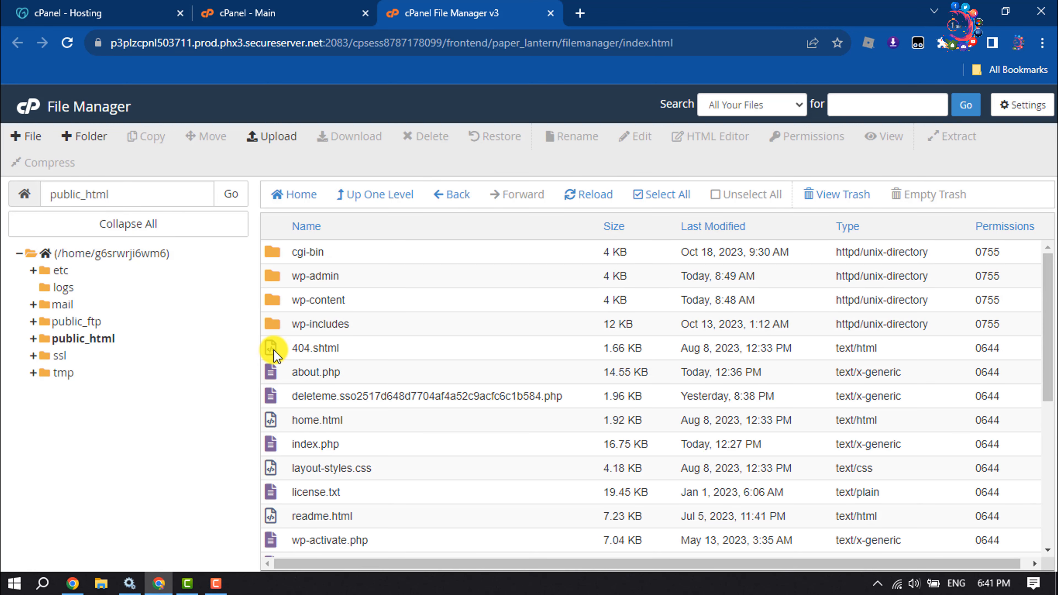
- Enable Show Hidden Files (dotfiles) in the File Manager settings and save
left_click(1023, 105)
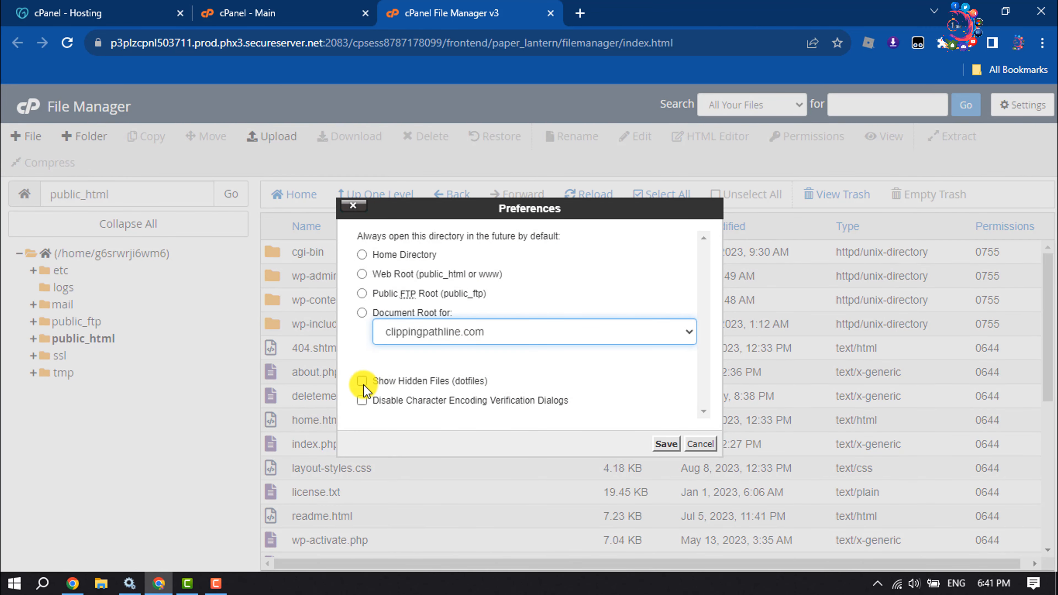
left_click(362, 381)
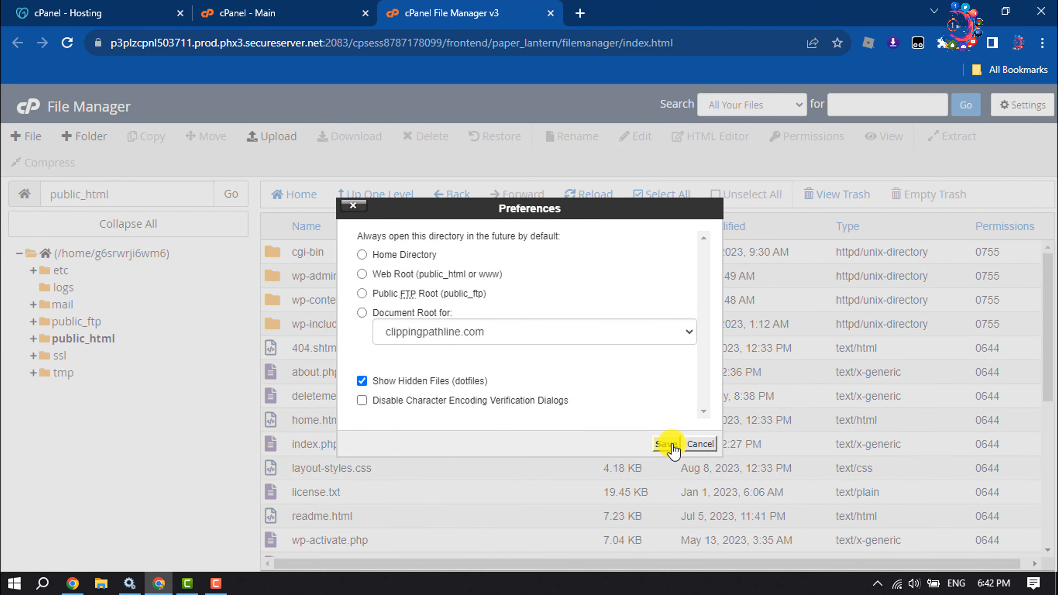
left_click(667, 444)
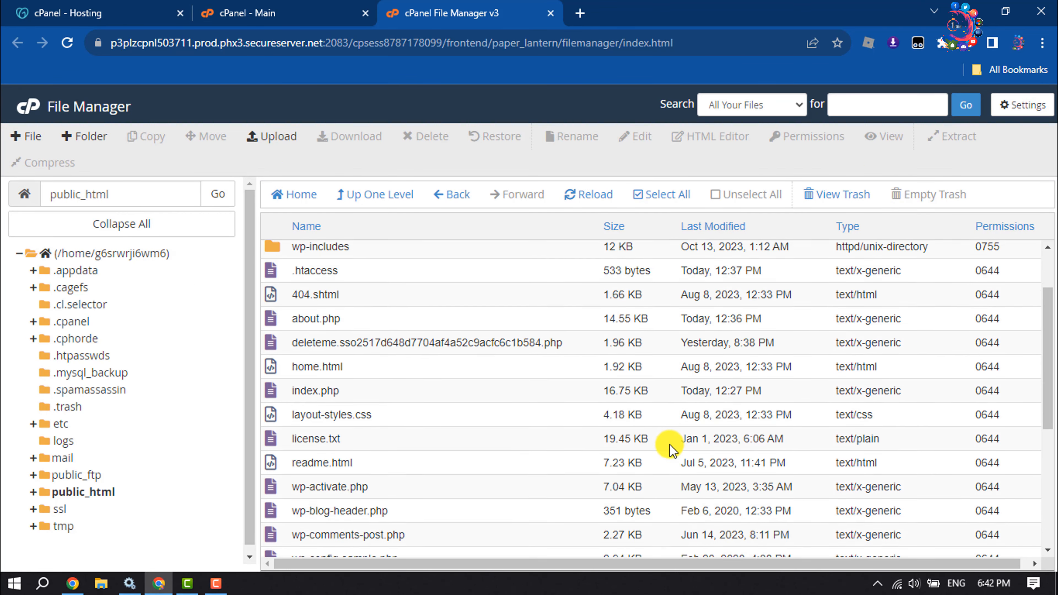
- Select php.ini in public_html and bring up its context menu actions
scroll("down", 3)
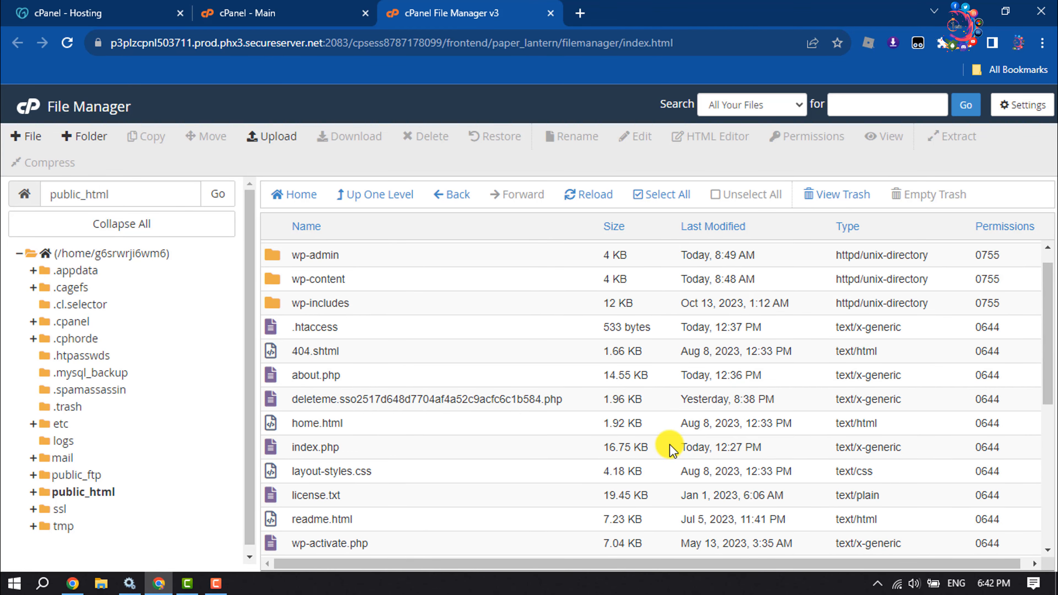
scroll("down", 3)
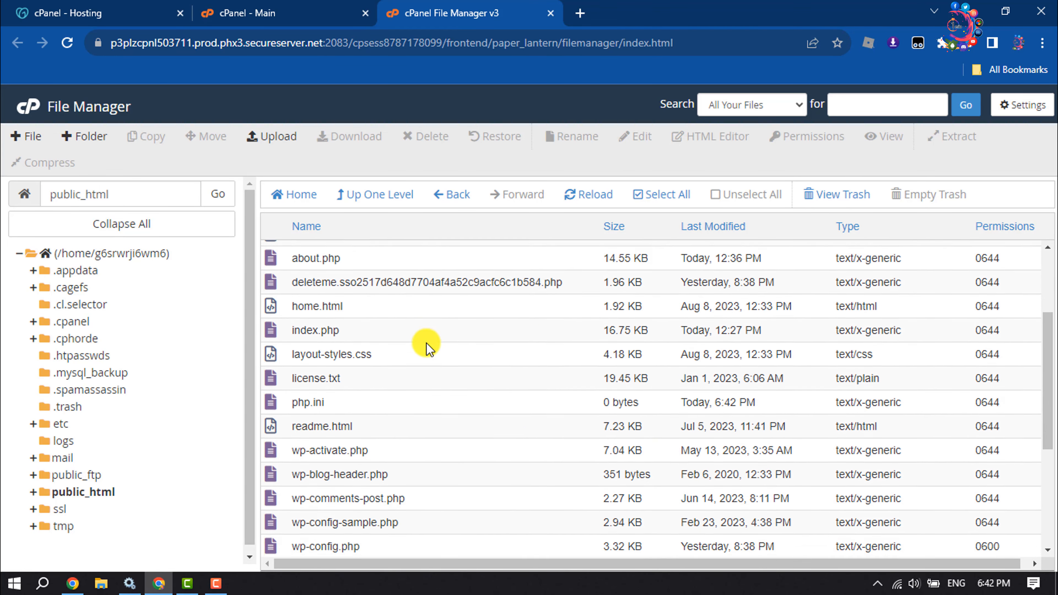
left_click(338, 307)
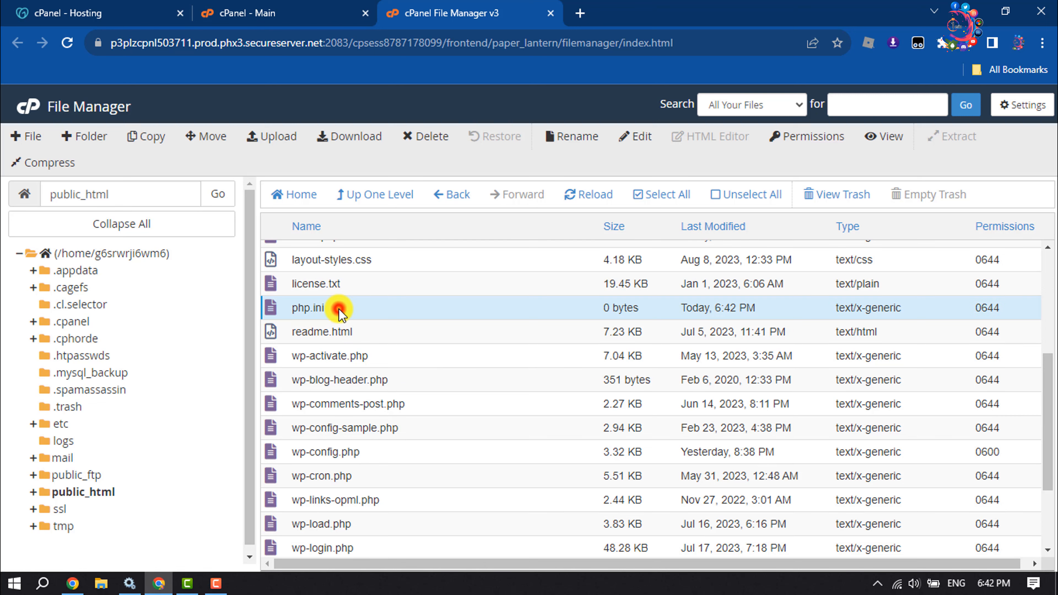
right_click(337, 310)
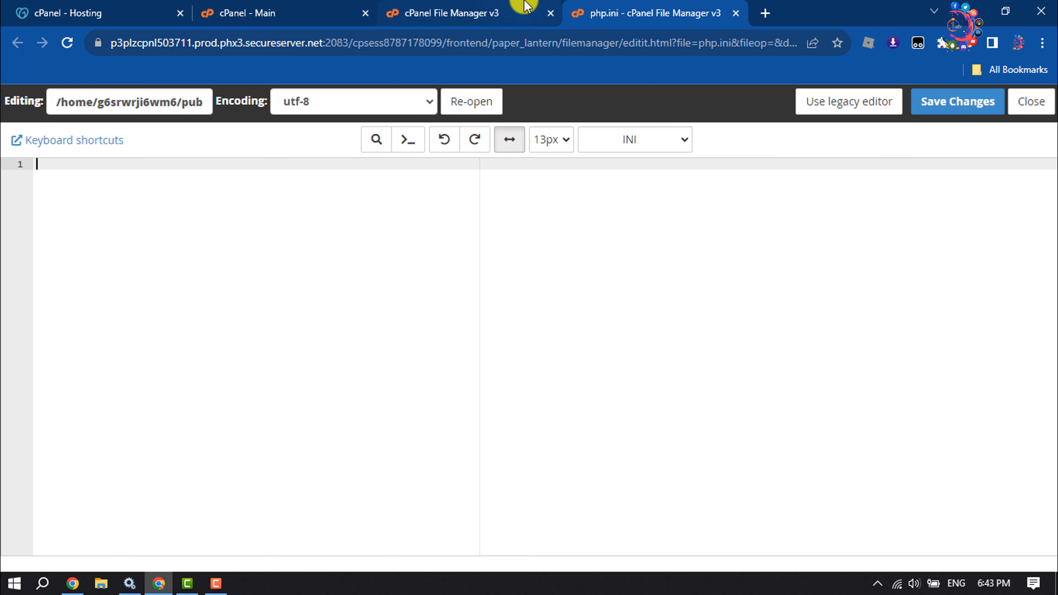
- Return to the File Manager listing tab, leaving the php.ini editor open
left_click(449, 14)
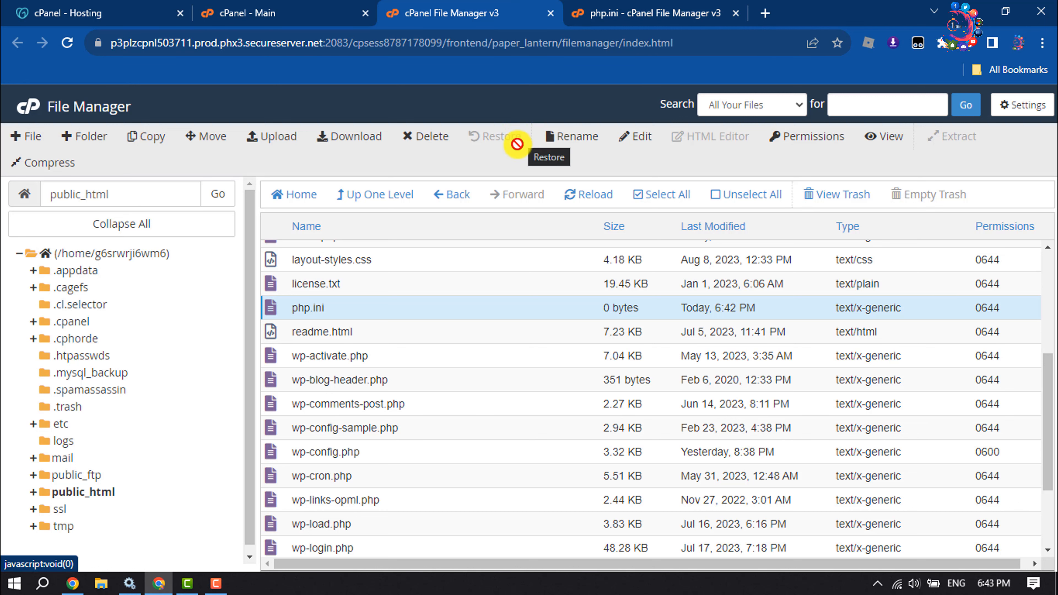
mouse_move(547, 108)
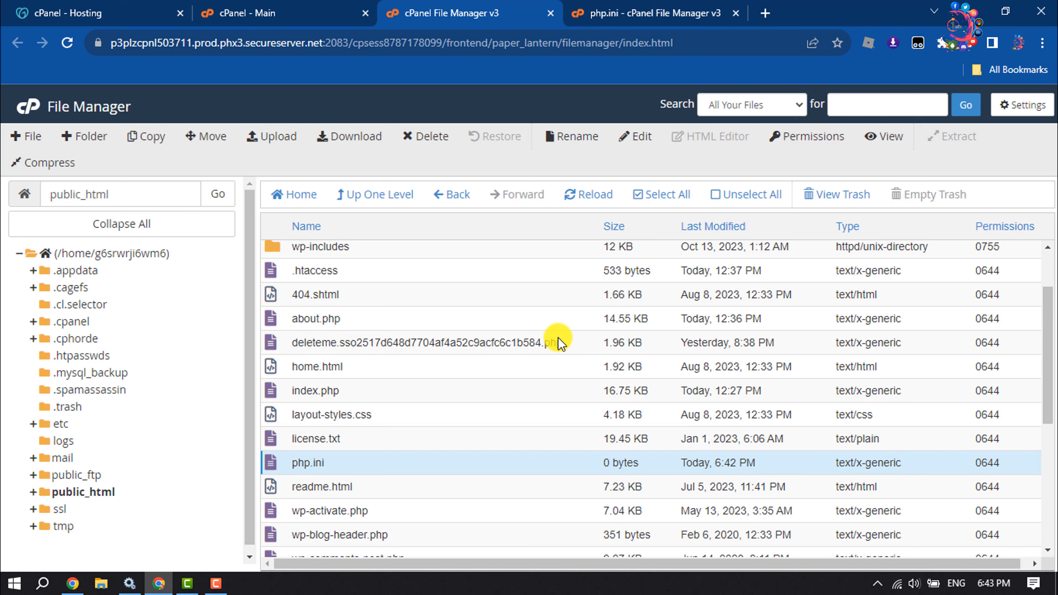
mouse_move(559, 339)
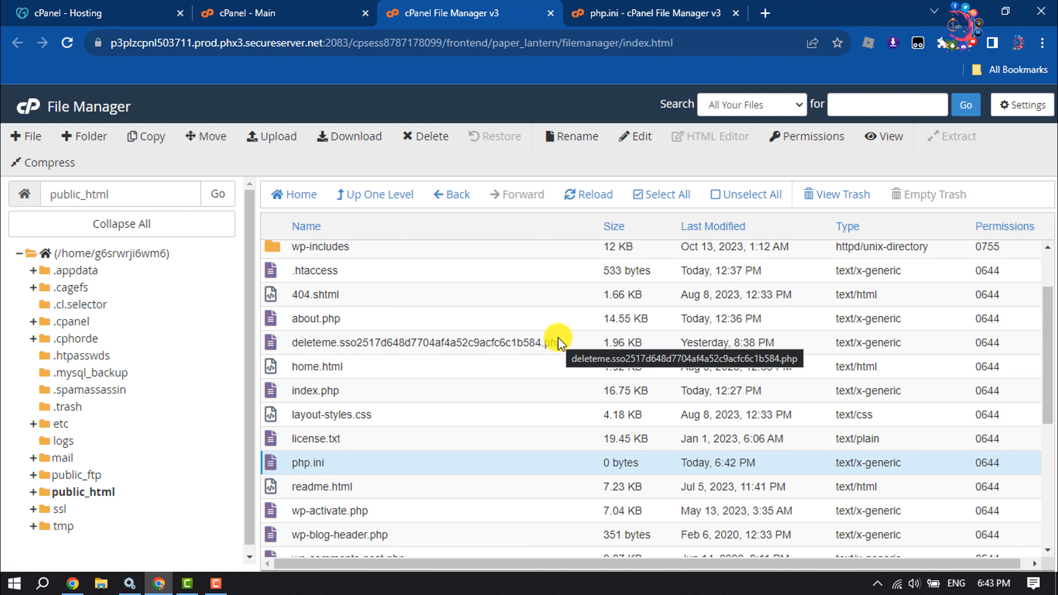